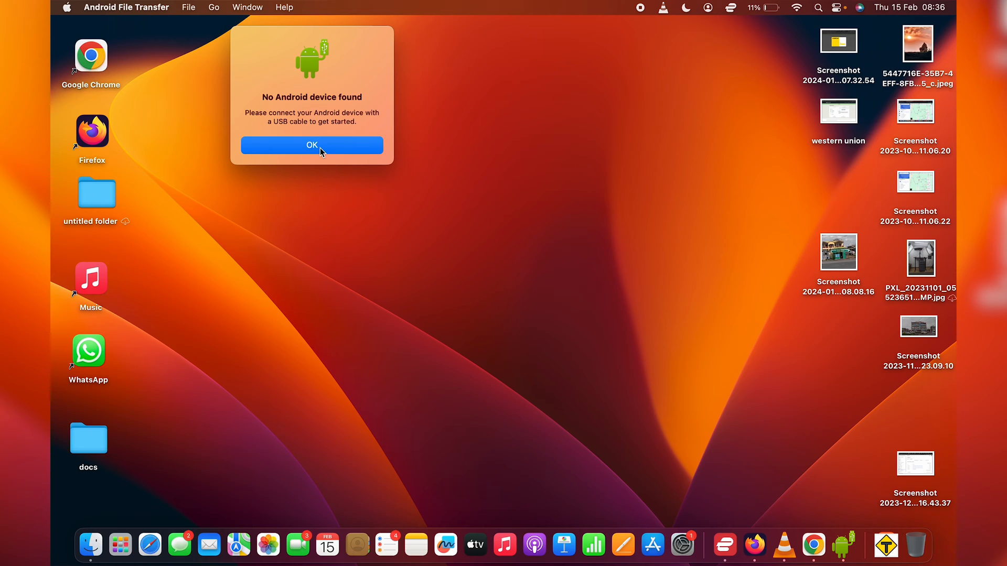
pyautogui.moveTo(636, 73)
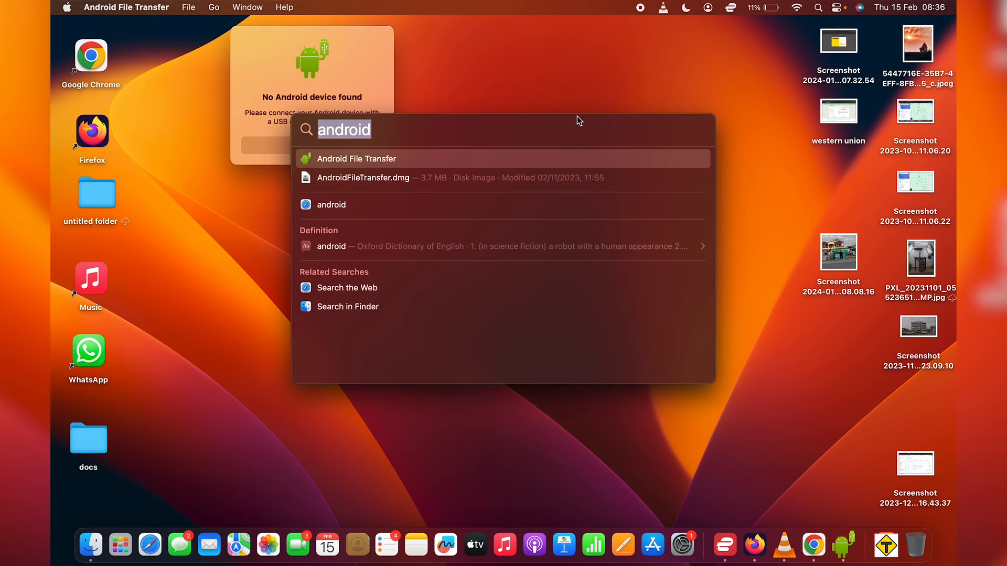
pyautogui.moveTo(371, 169)
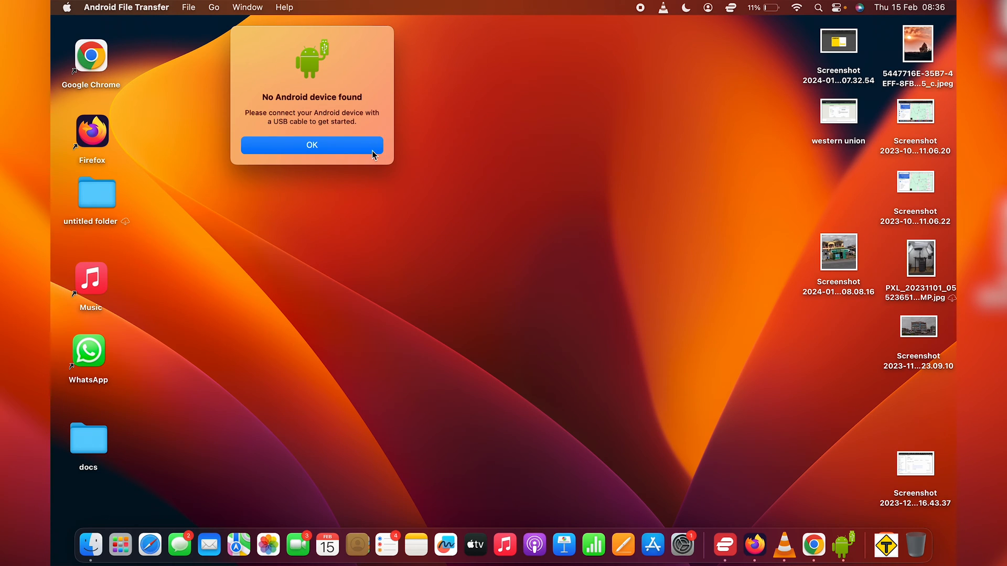
pyautogui.moveTo(724, 473)
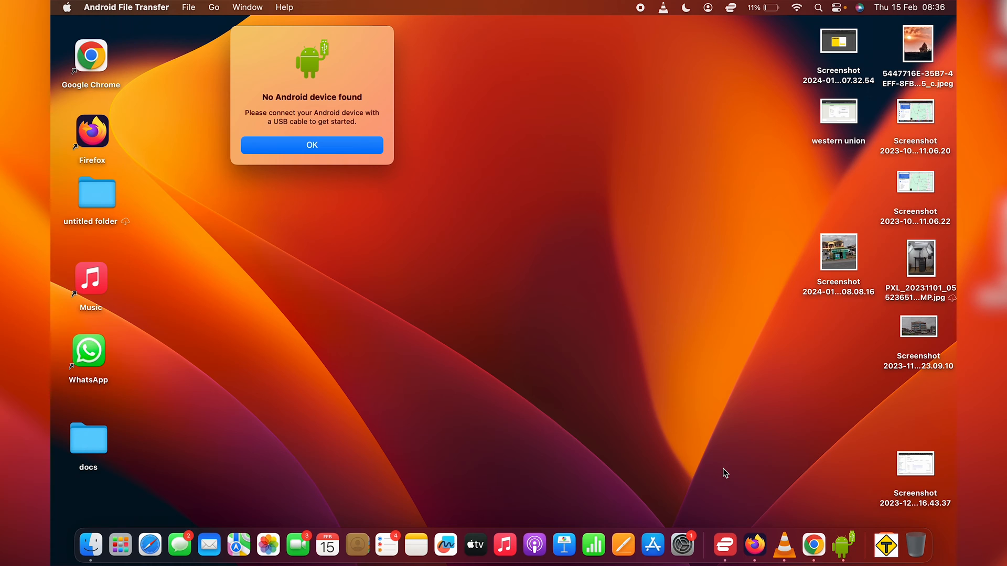
pyautogui.moveTo(813, 546)
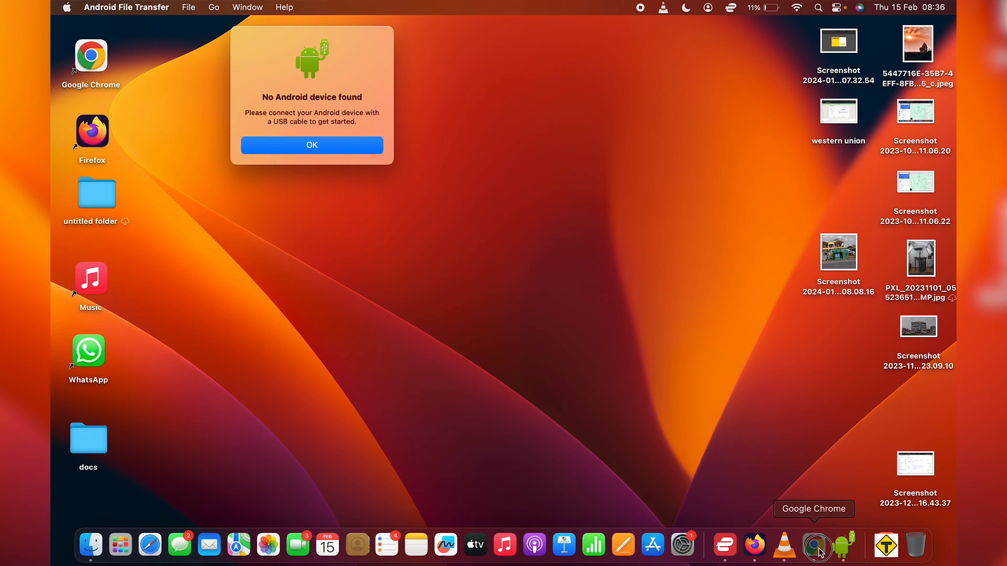
# - Enter android.com/filetransfer in a new Google Chrome tab's address bar
pyautogui.click(817, 546)
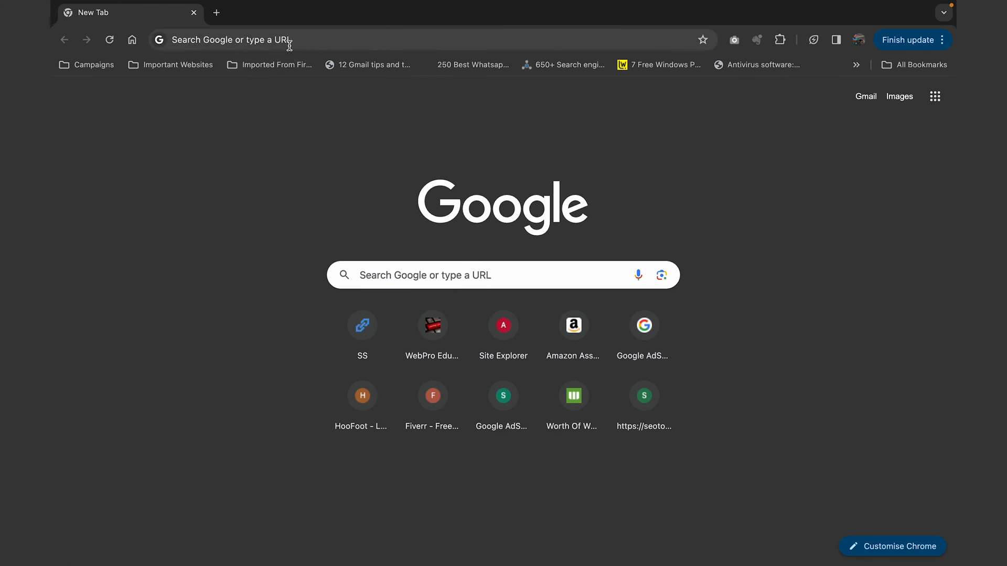
pyautogui.write('android.com')
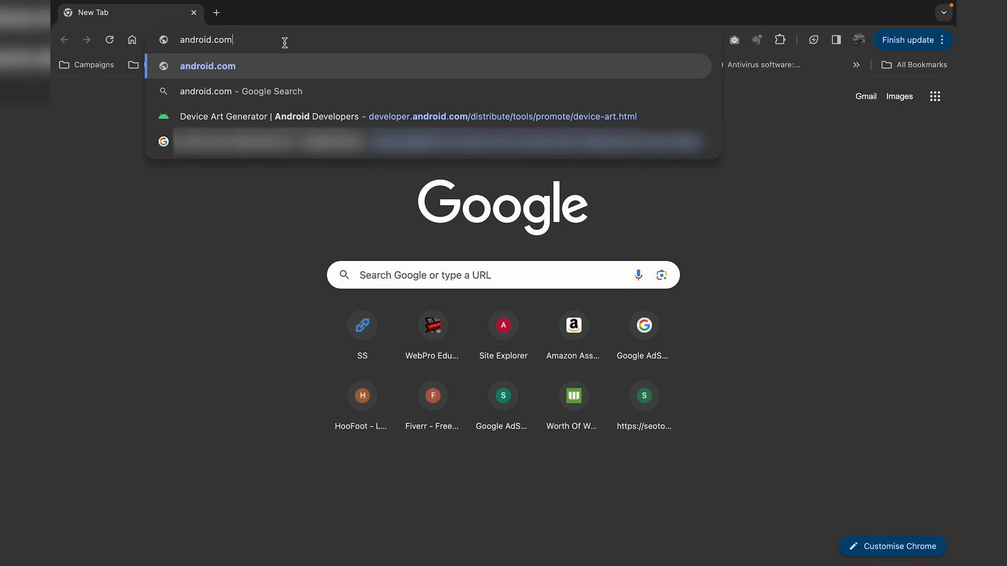
pyautogui.write('/fil')
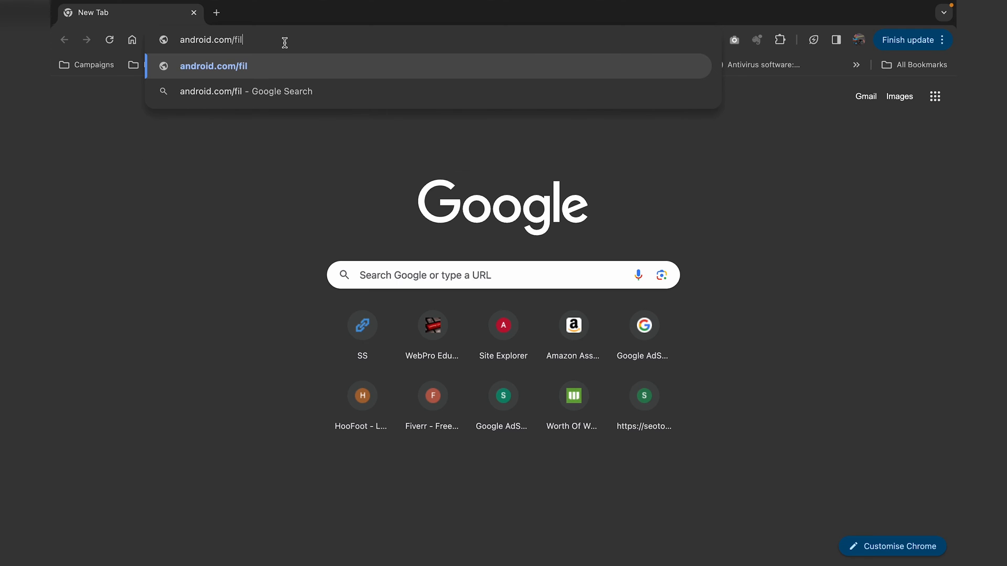
pyautogui.write('etra')
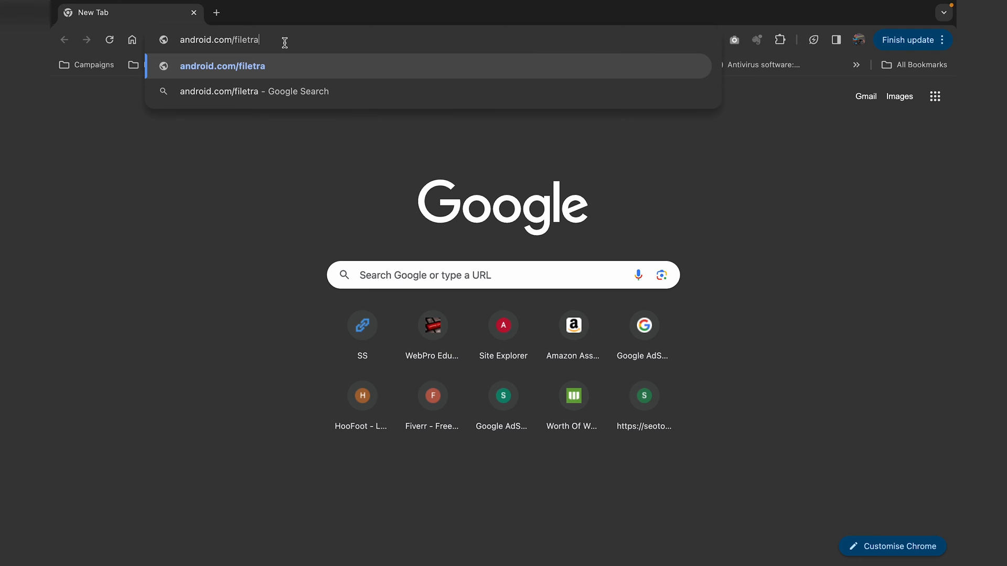
pyautogui.write('nsfer')
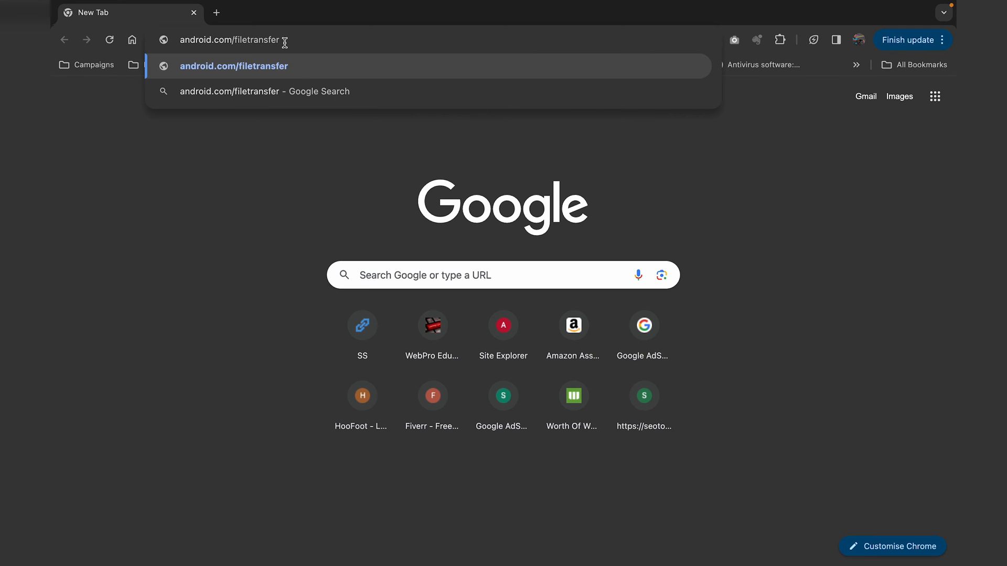
pyautogui.moveTo(321, 61)
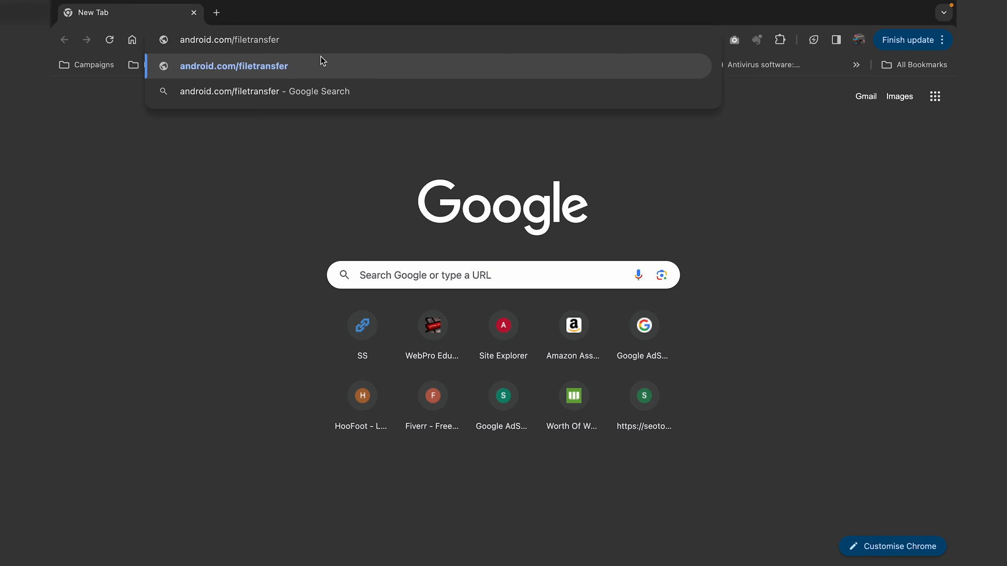
# - Load the Android File Transfer page, start DOWNLOAD NOW, then cancel the save prompt
pyautogui.click(233, 66)
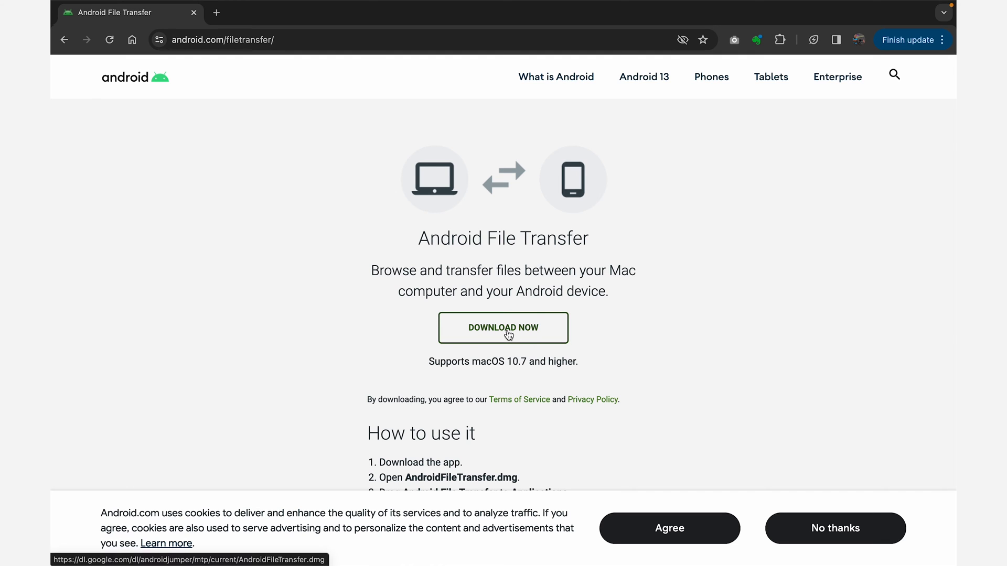
pyautogui.moveTo(523, 335)
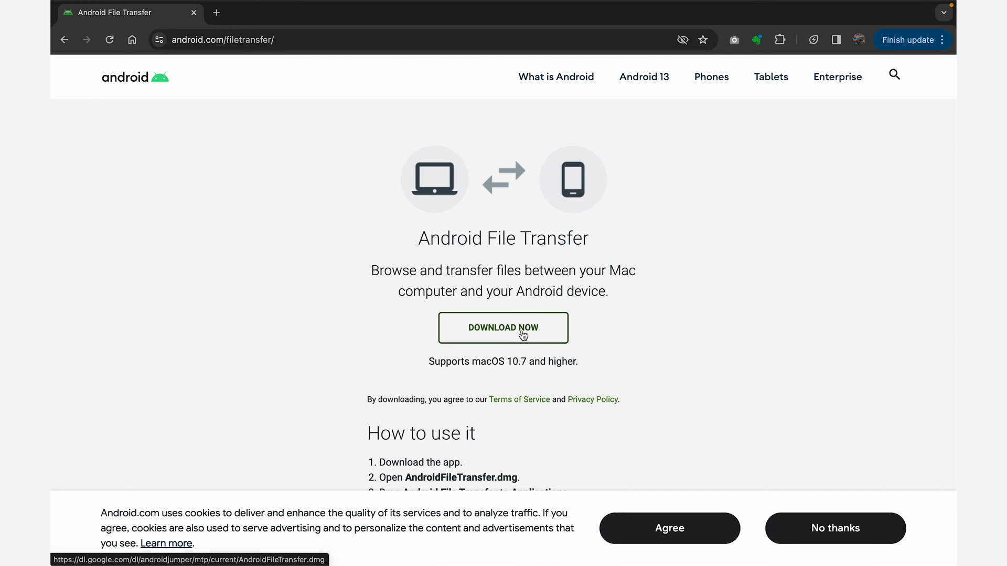
pyautogui.click(503, 327)
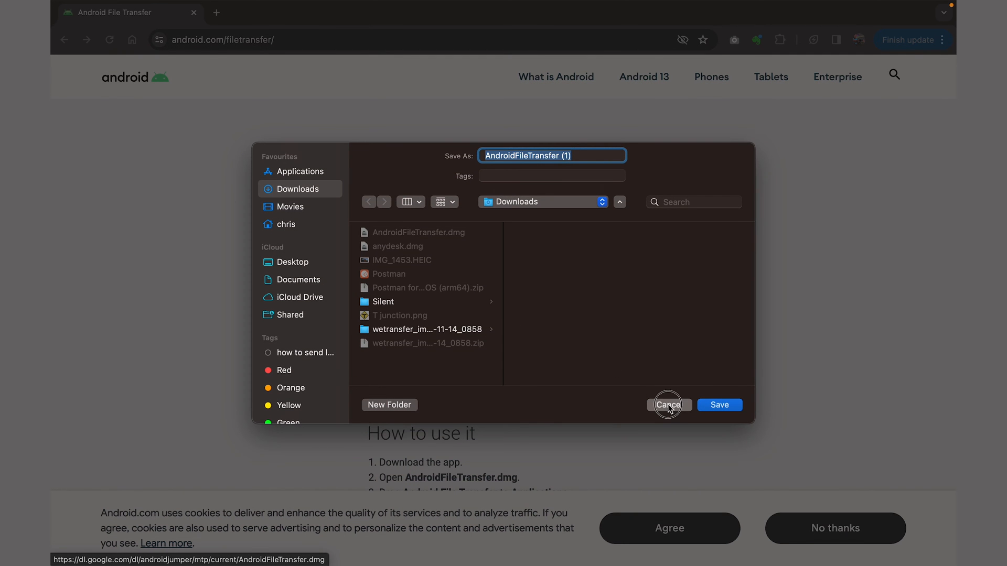
pyautogui.click(667, 404)
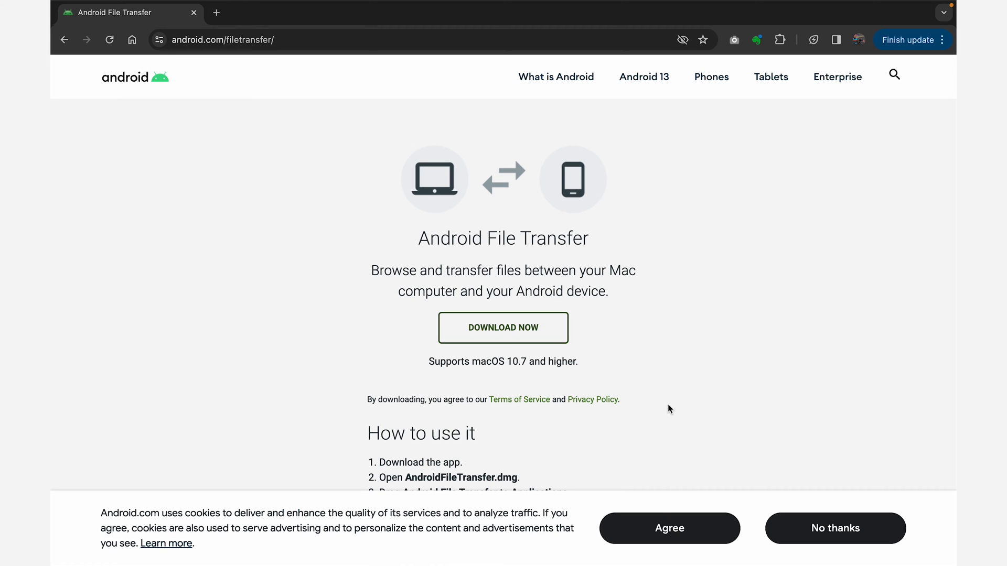
pyautogui.moveTo(781, 276)
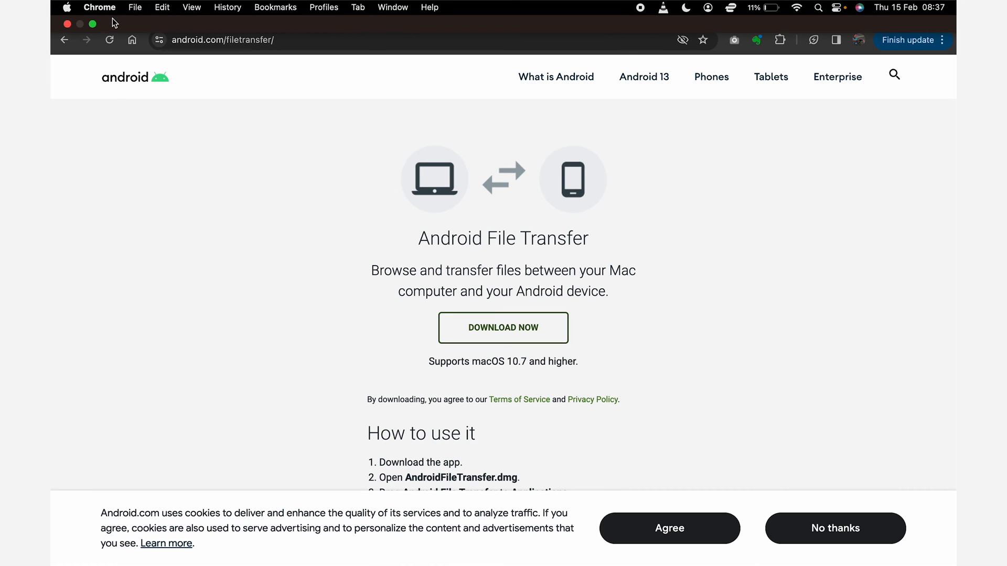
pyautogui.moveTo(92, 24)
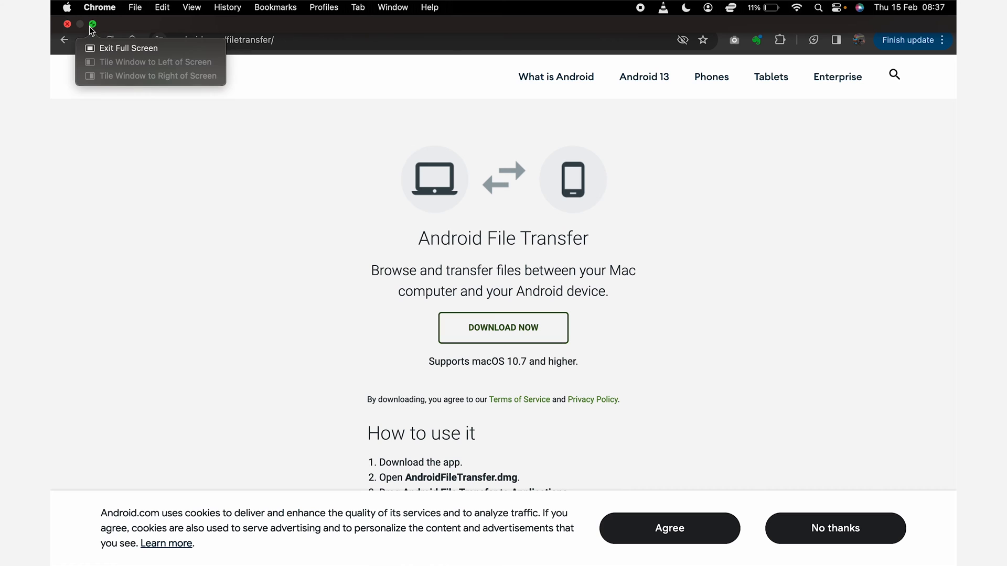